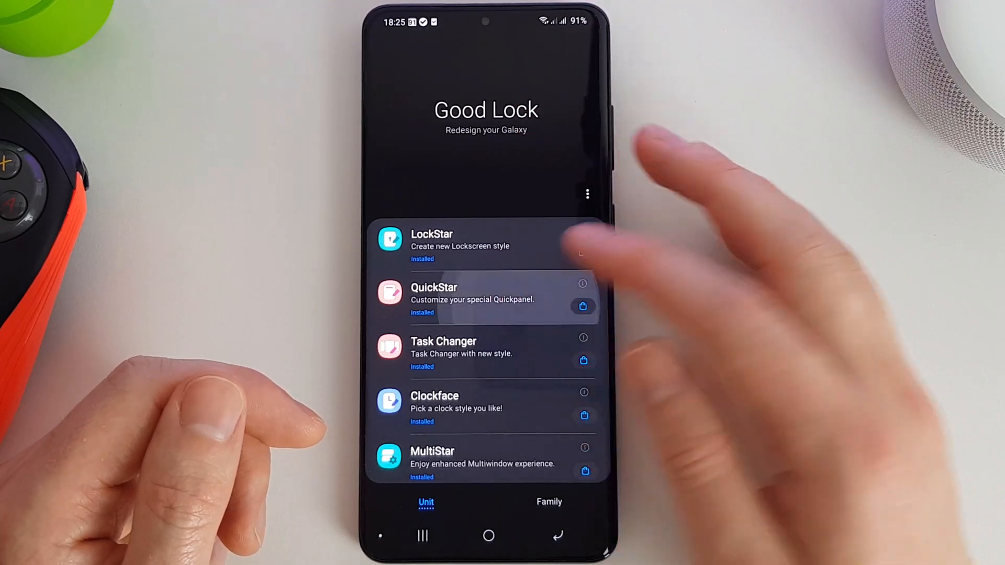
Open QuickStar and pull up a panel style's colour palette under Coloring.
click(454, 299)
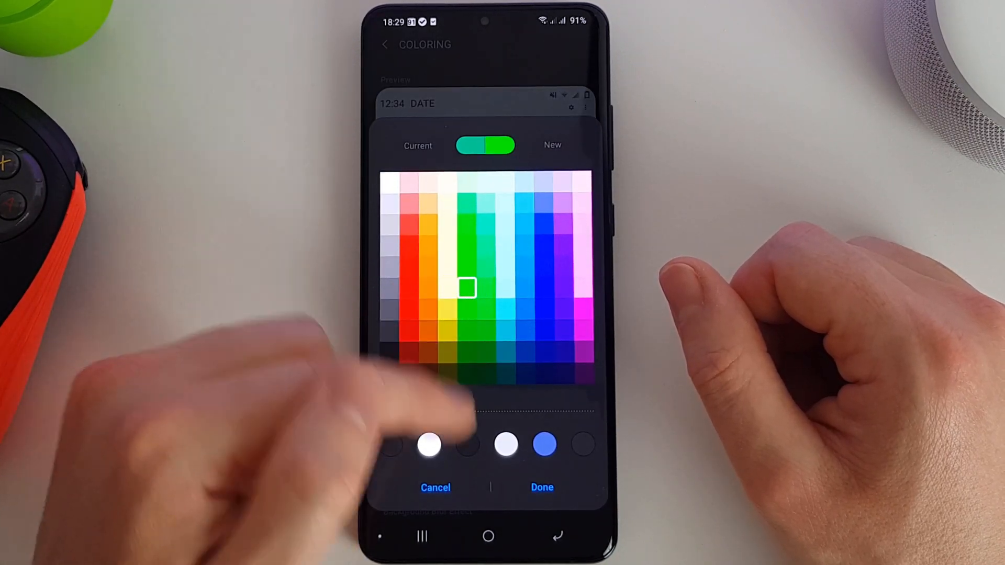
Set the panel font colour to bright pink.
click(542, 487)
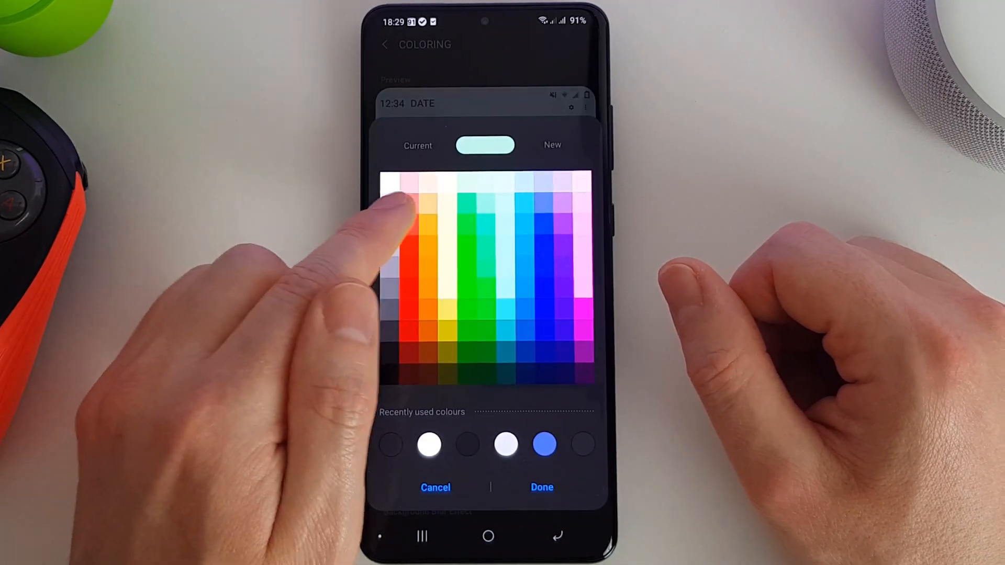
click(541, 488)
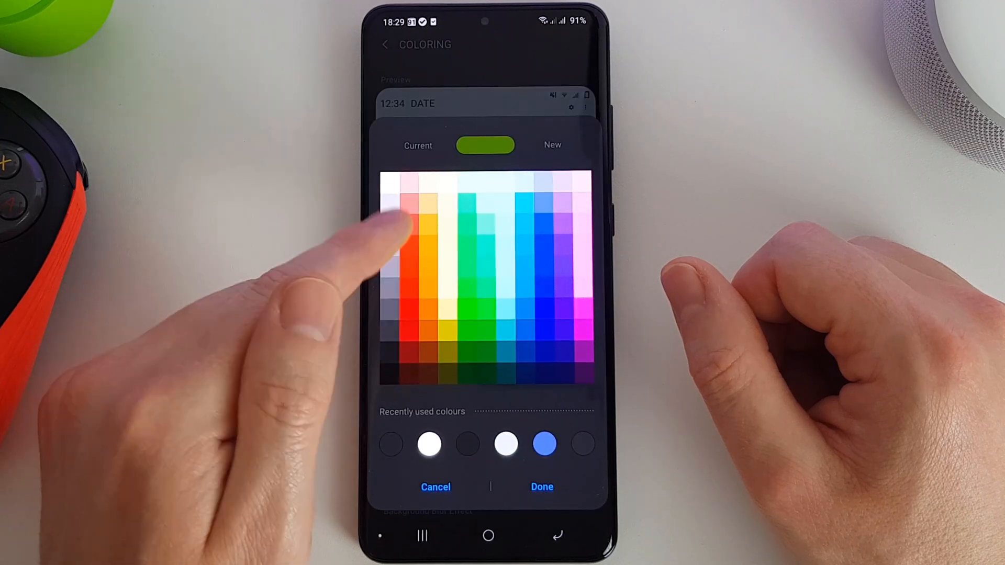
click(582, 307)
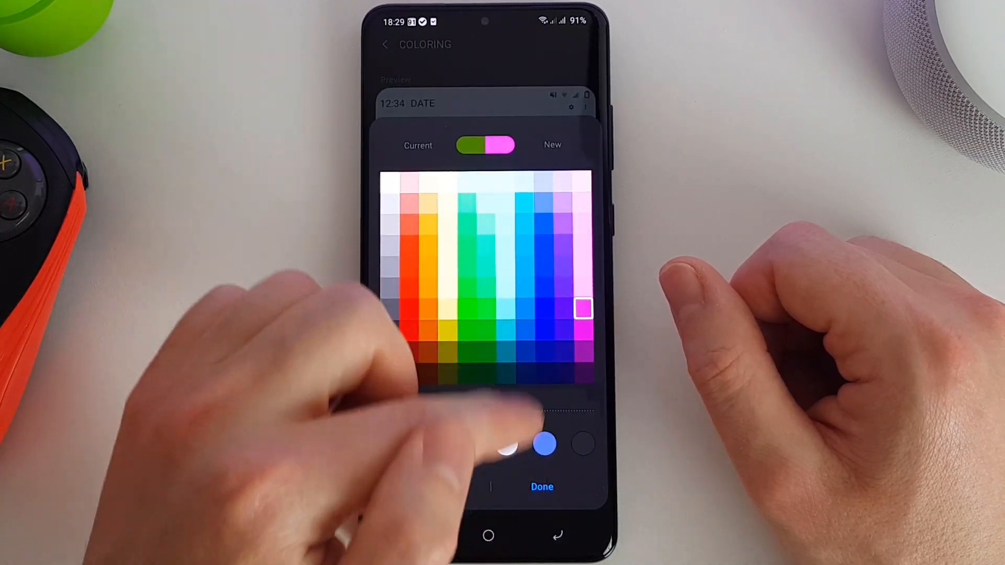
click(541, 487)
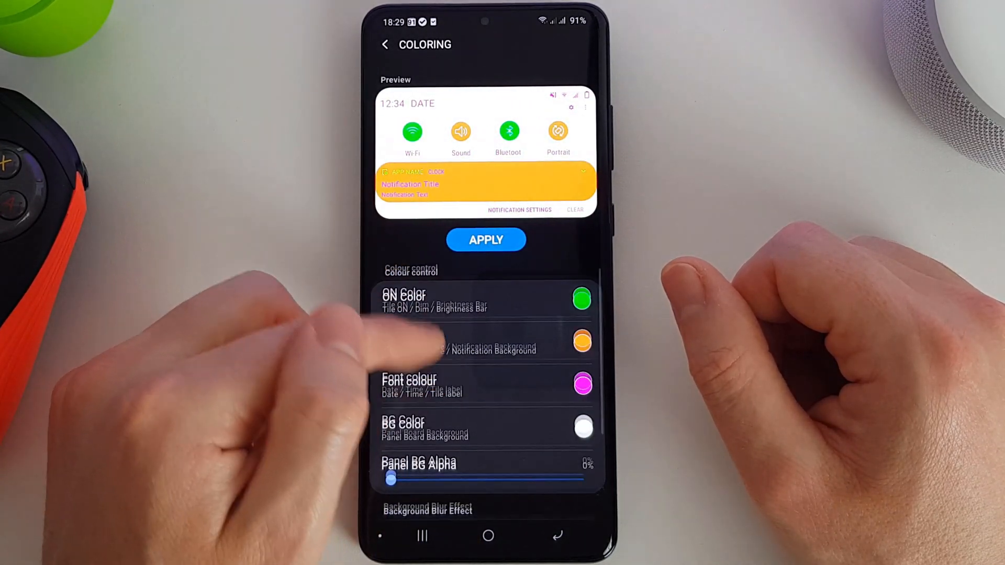
Give the panel a pale pink background at 55% alpha with level 4 blur, and apply it.
click(581, 340)
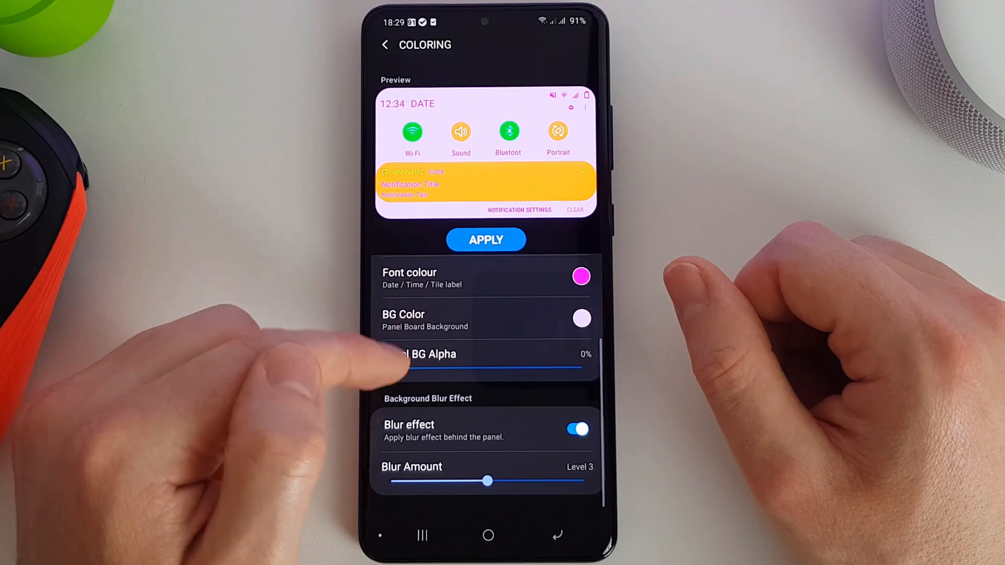
drag(395, 369, 458, 369)
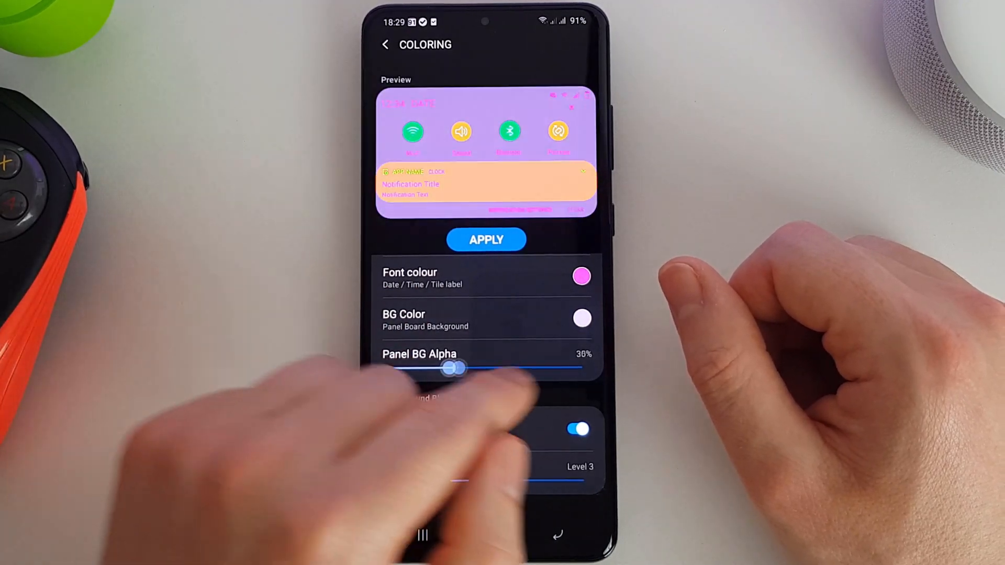
drag(459, 369, 583, 369)
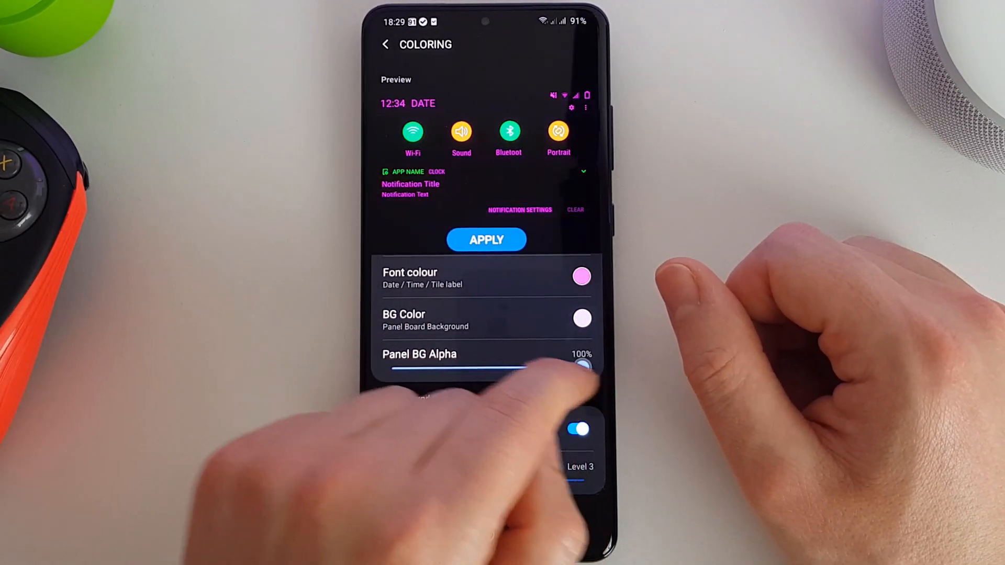
drag(583, 368, 398, 368)
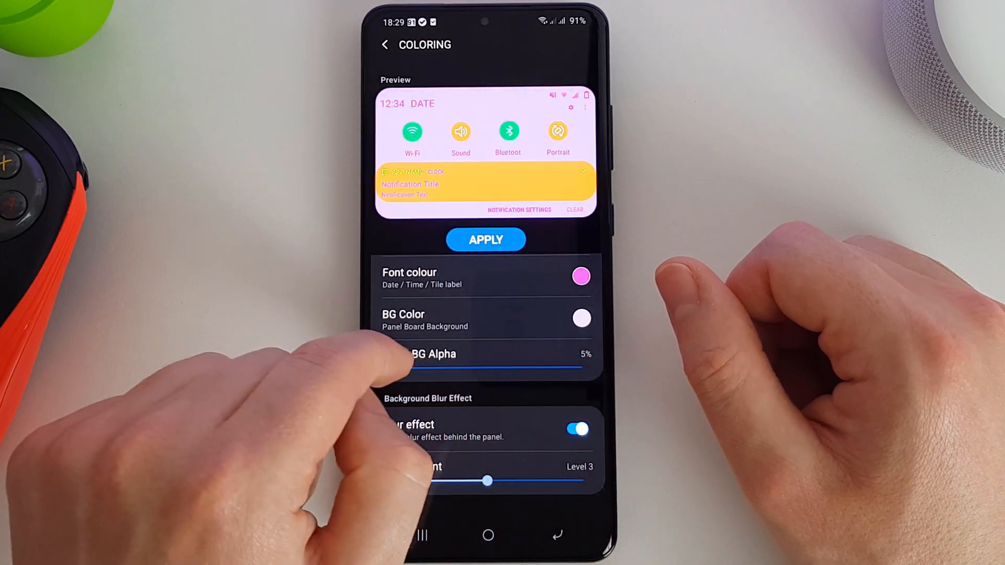
drag(411, 367, 564, 368)
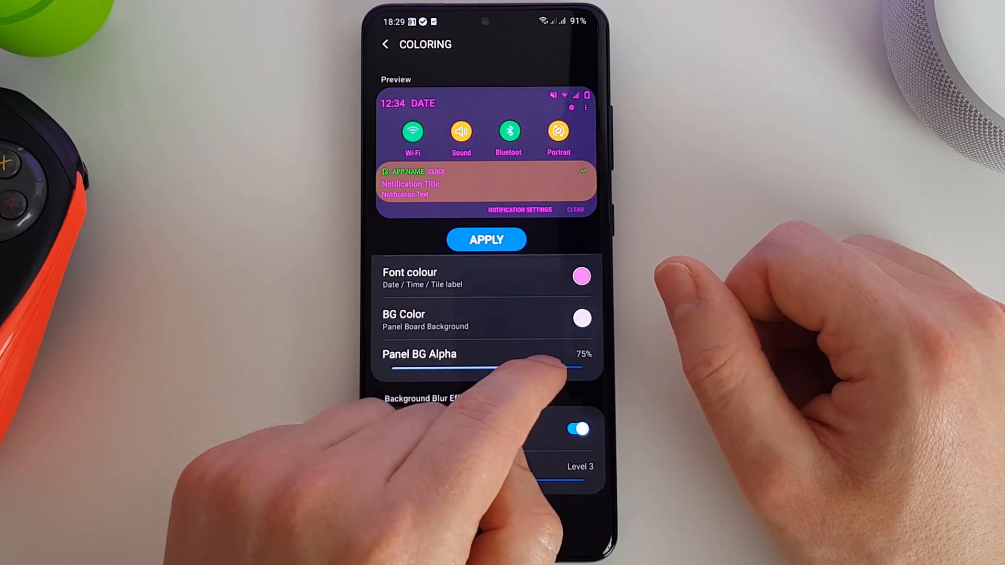
drag(552, 368, 481, 368)
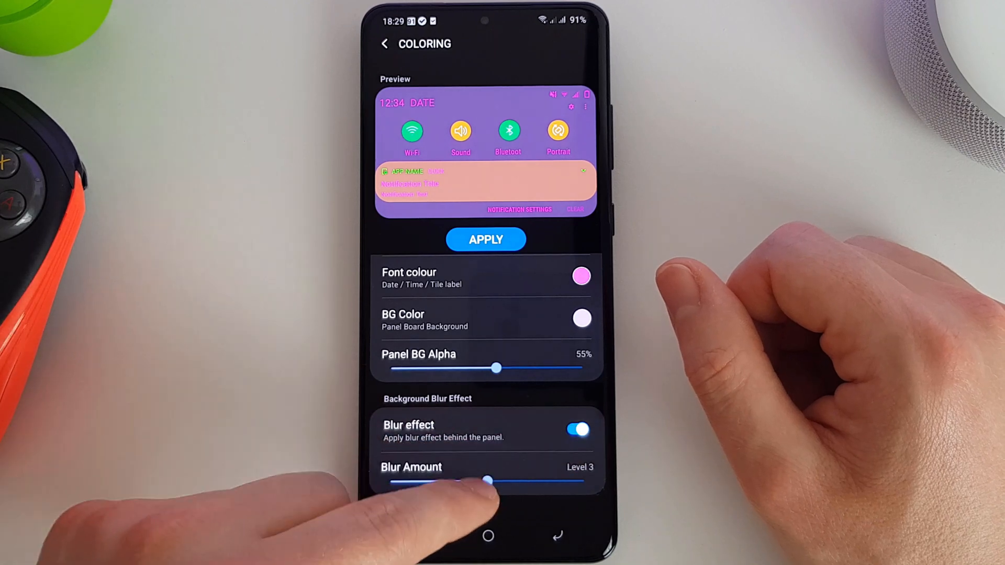
drag(491, 481, 577, 480)
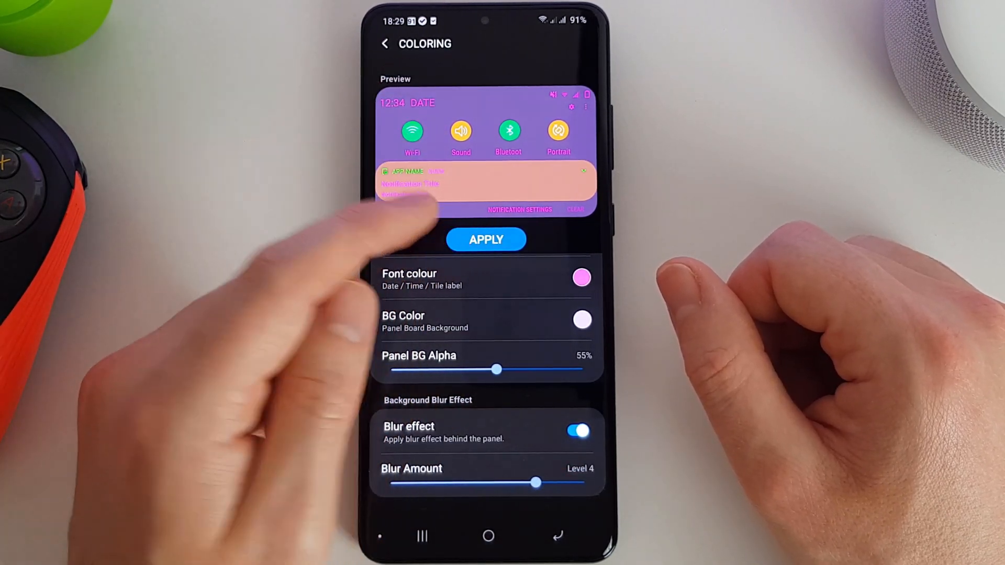
click(384, 44)
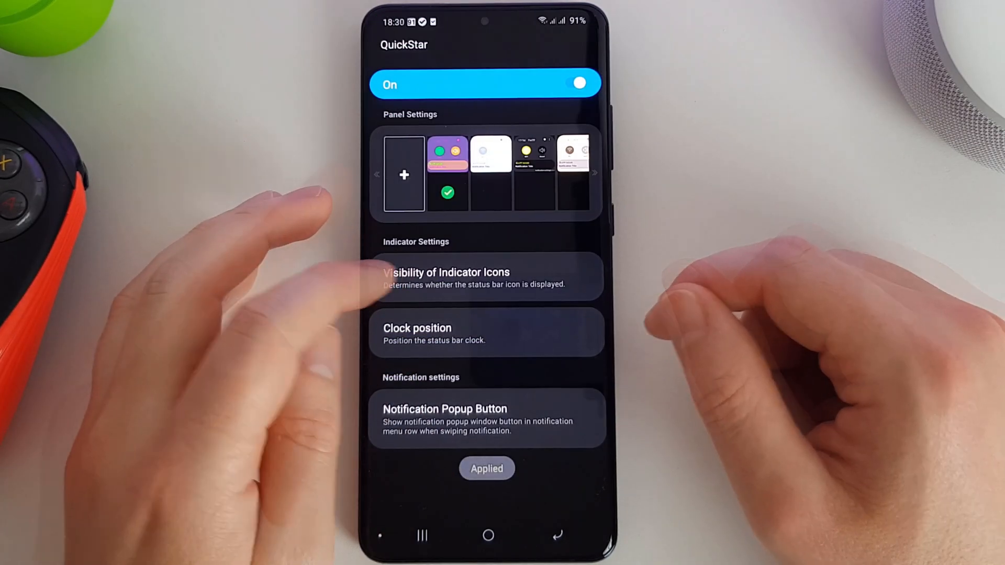
Hide the Alarm status icon under Indicator Icons and scroll through the system icons.
click(446, 278)
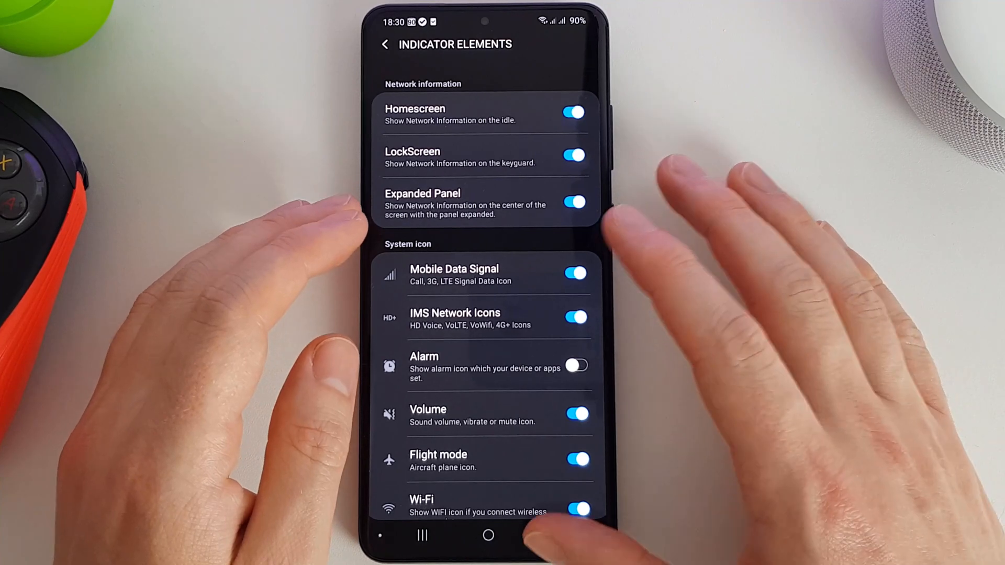
click(385, 44)
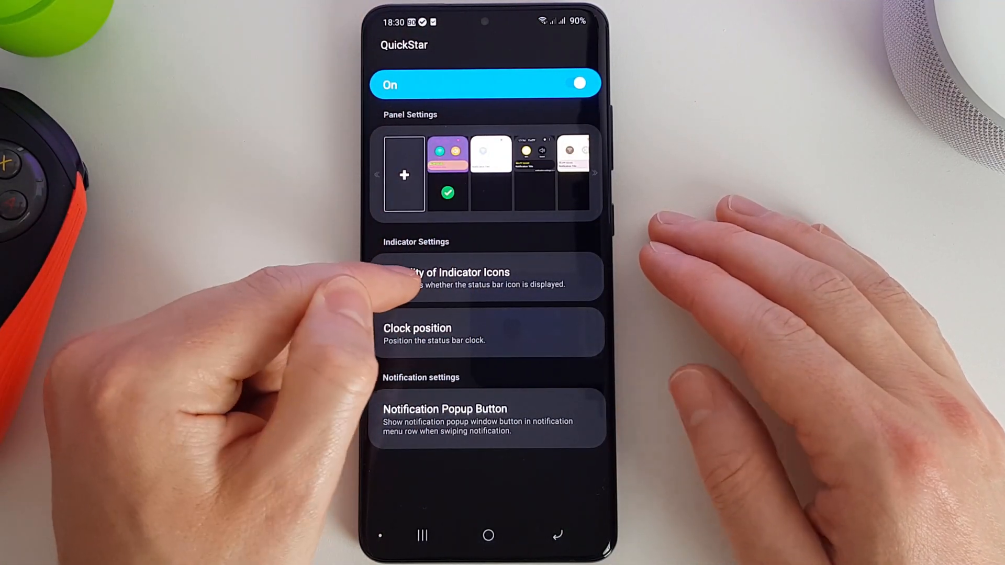
click(481, 275)
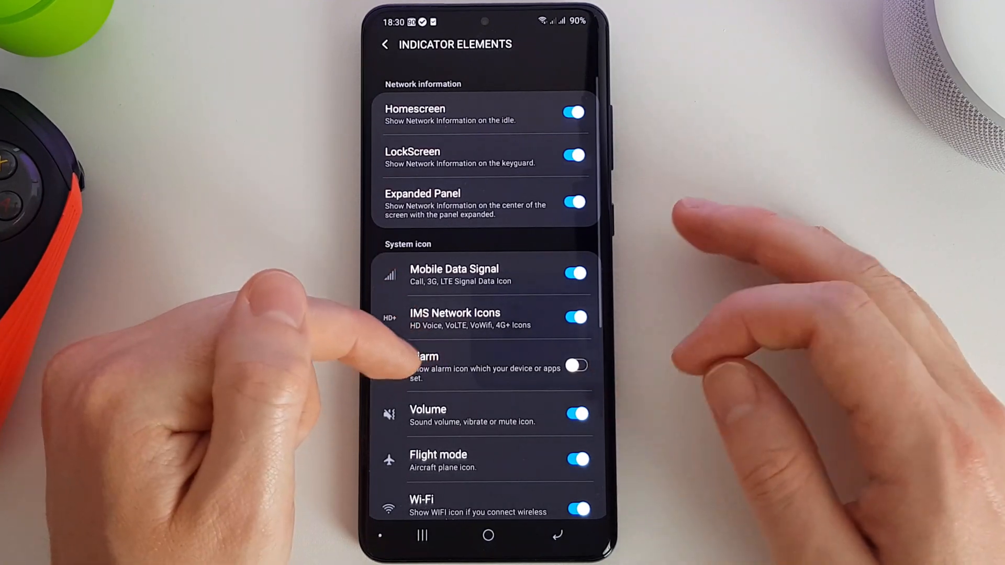
click(577, 366)
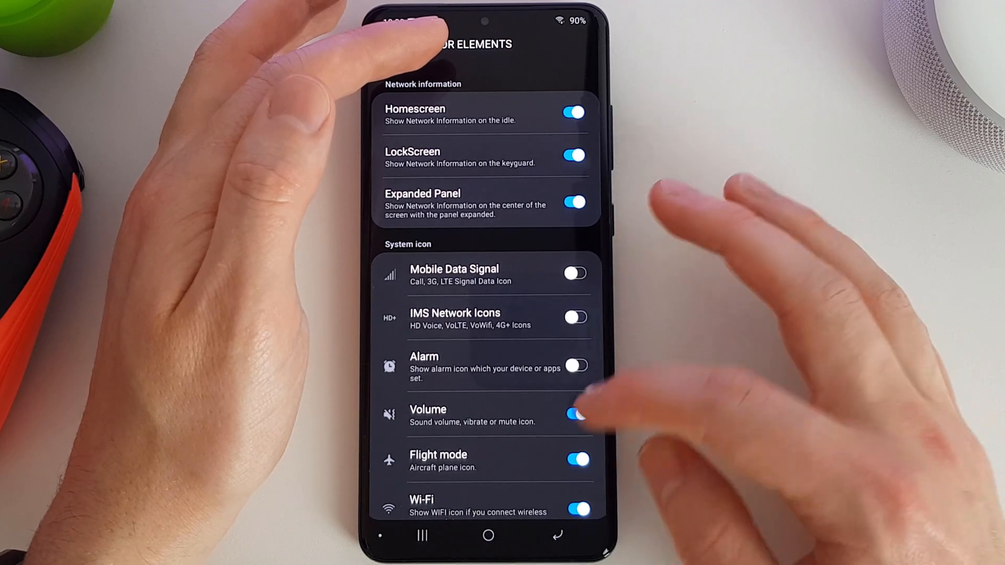
scroll(down, 3)
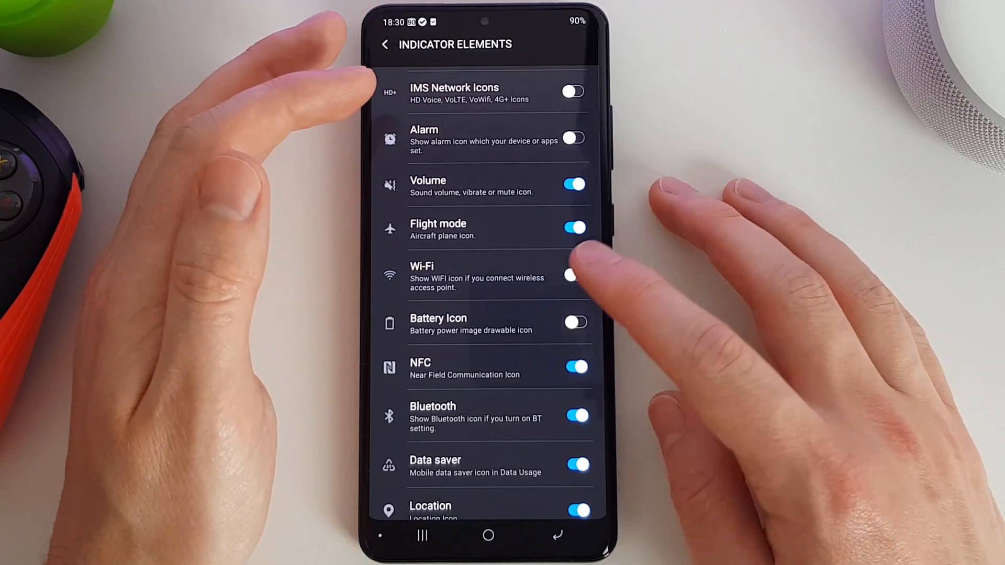
scroll(down, 3)
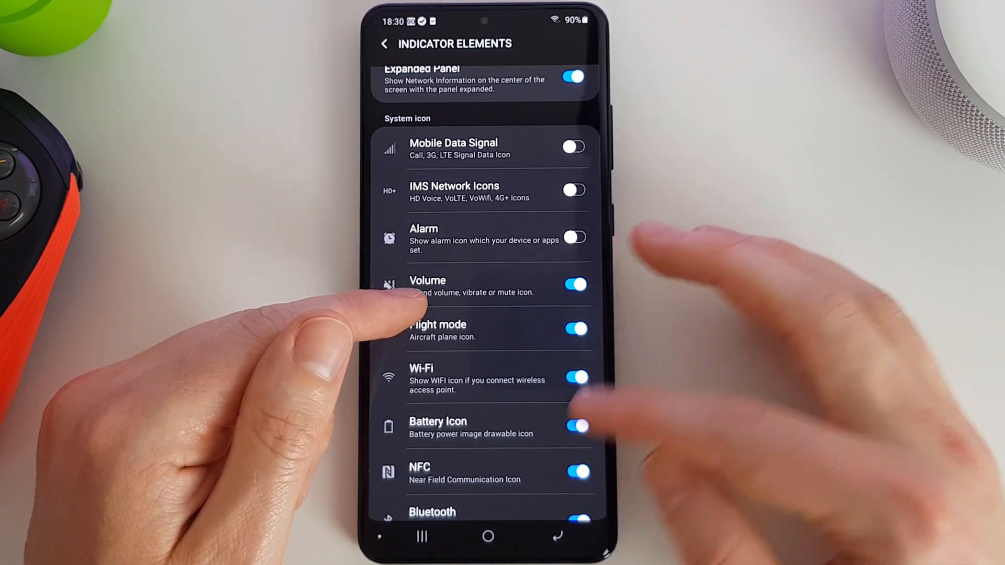
scroll(down, 3)
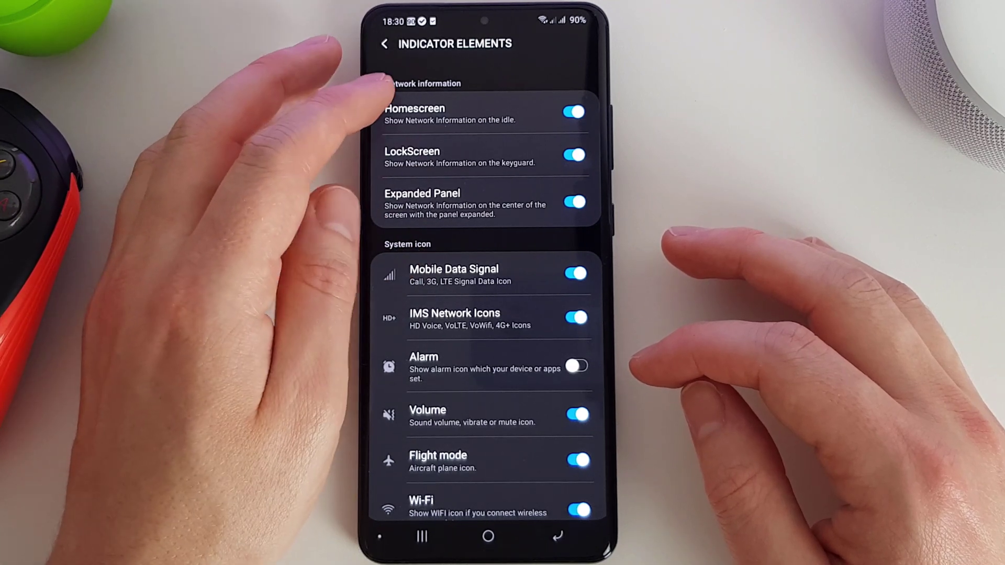
Toggle Homescreen network information off and back on, then return to QuickStar's main screen.
click(574, 111)
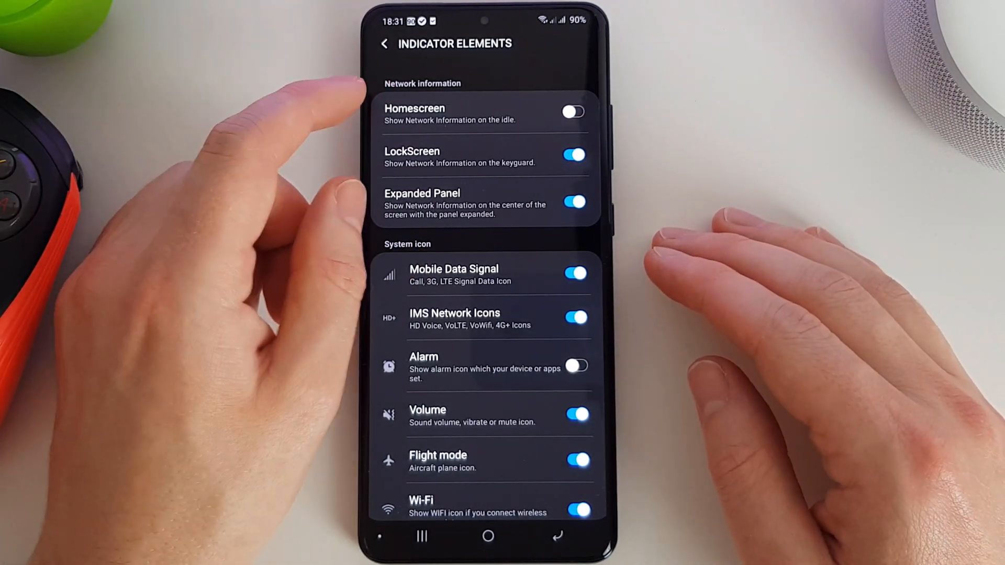
click(576, 110)
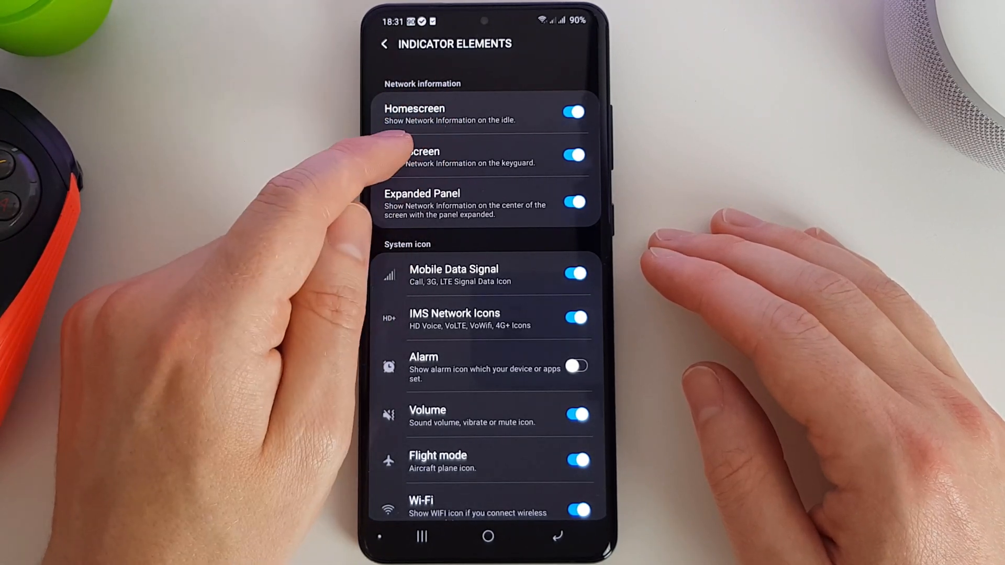
click(576, 155)
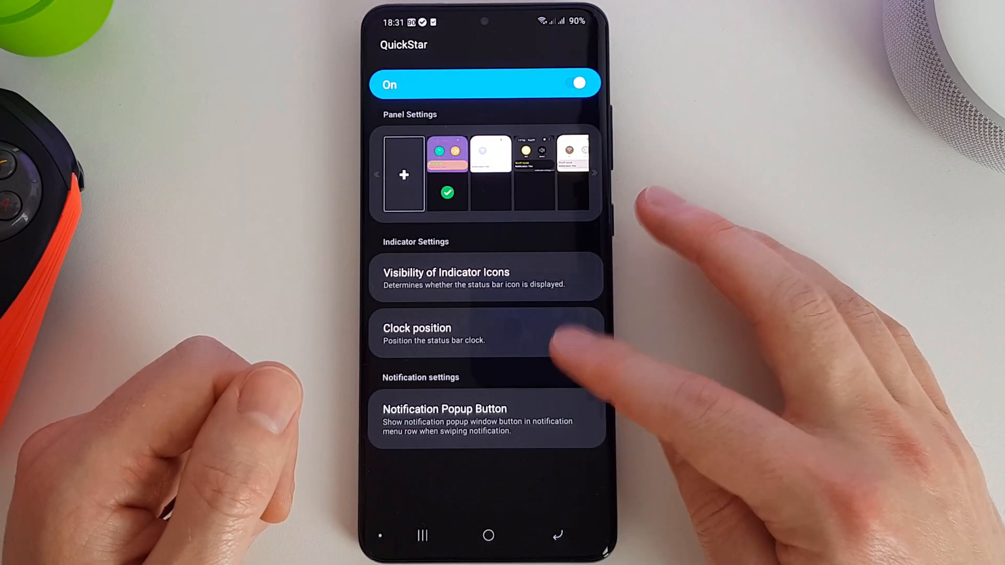
Move the status bar clock to the RIGHT position and return to the main screen.
click(459, 333)
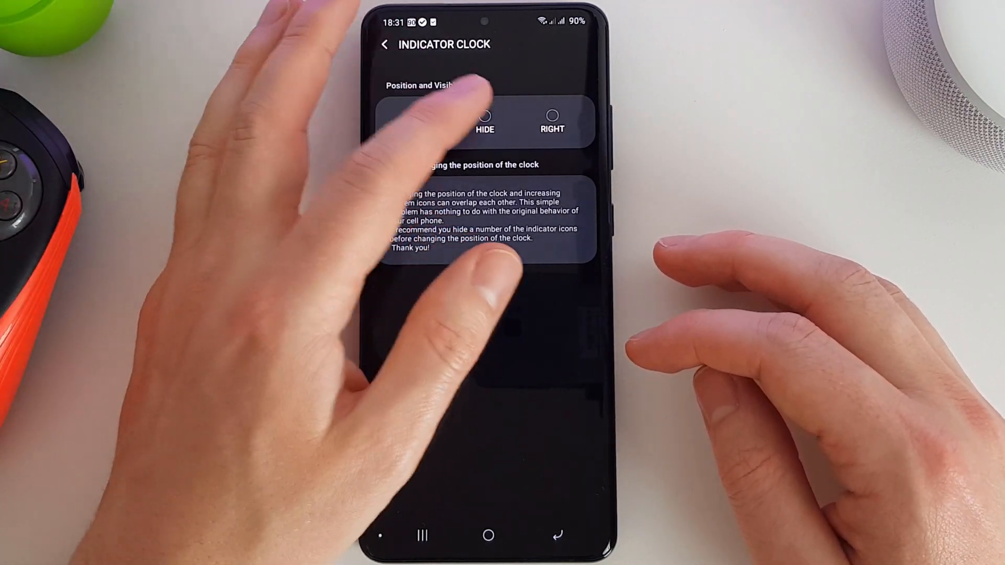
click(484, 116)
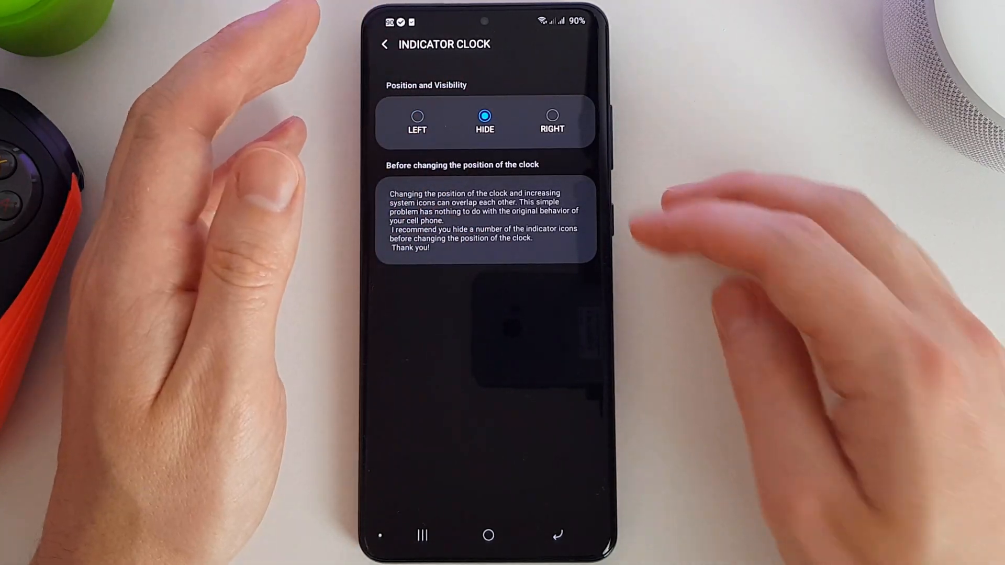
click(552, 116)
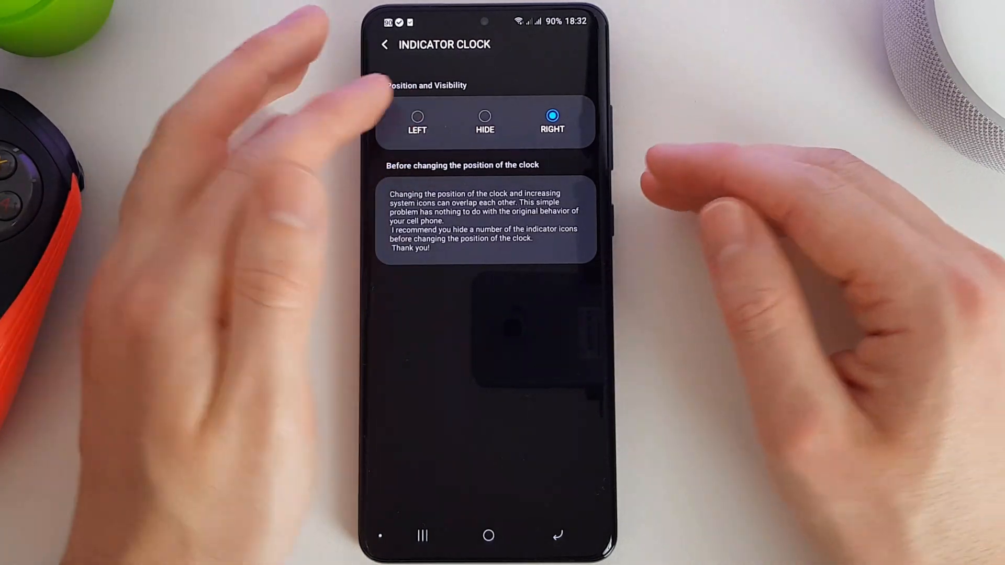
click(417, 117)
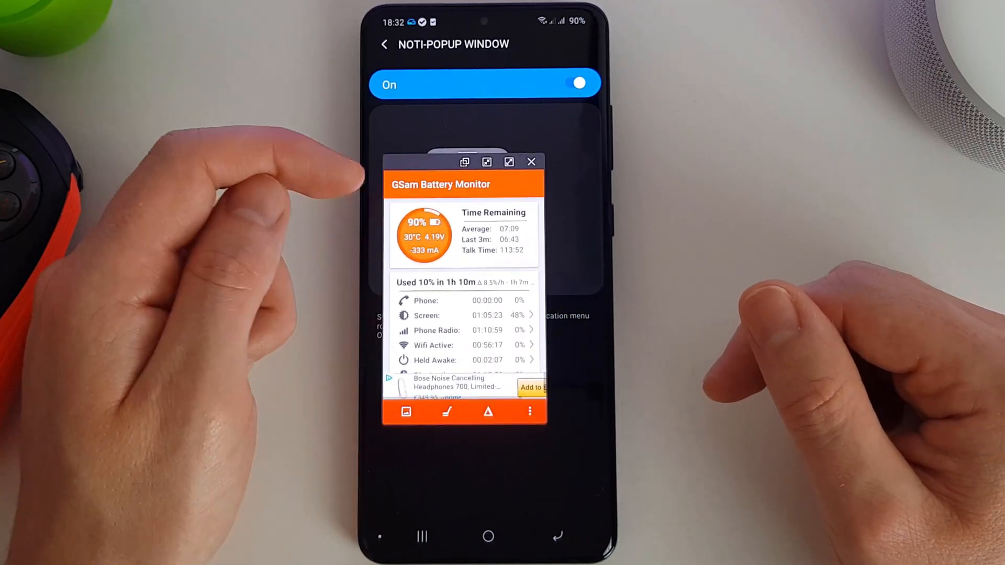
Close the test battery-monitor pop-up window and return to QuickStar's main settings.
scroll(down, 3)
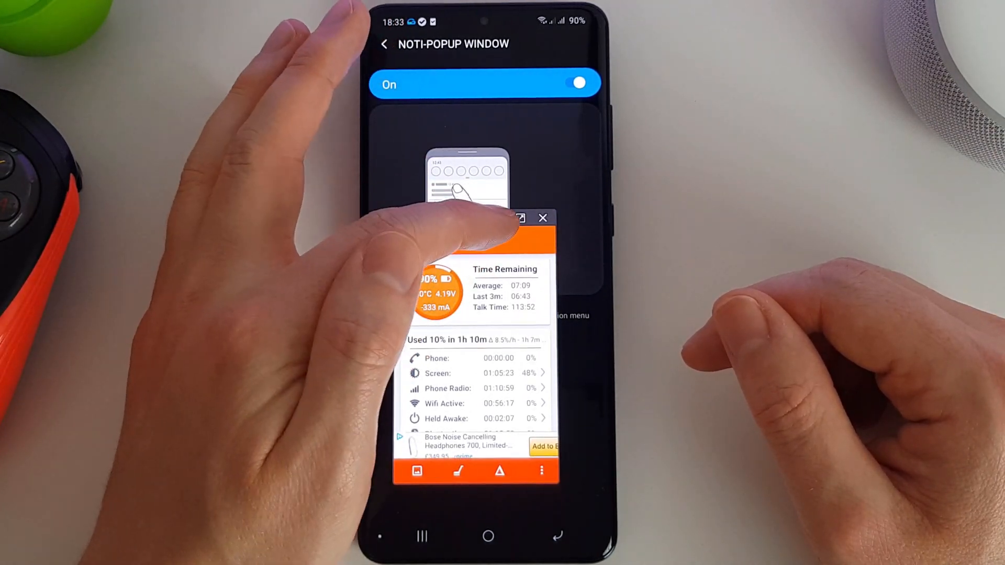
click(543, 217)
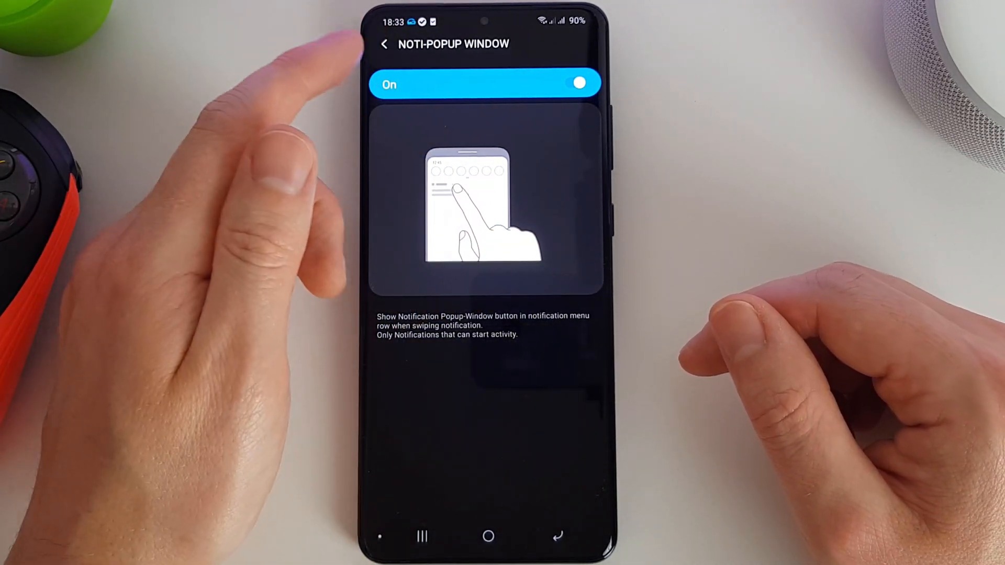
click(384, 43)
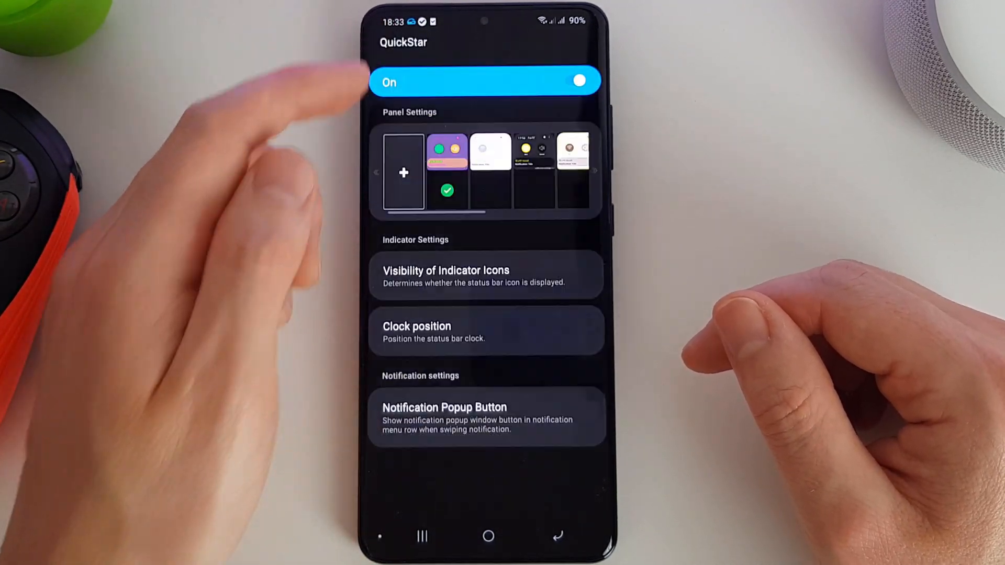